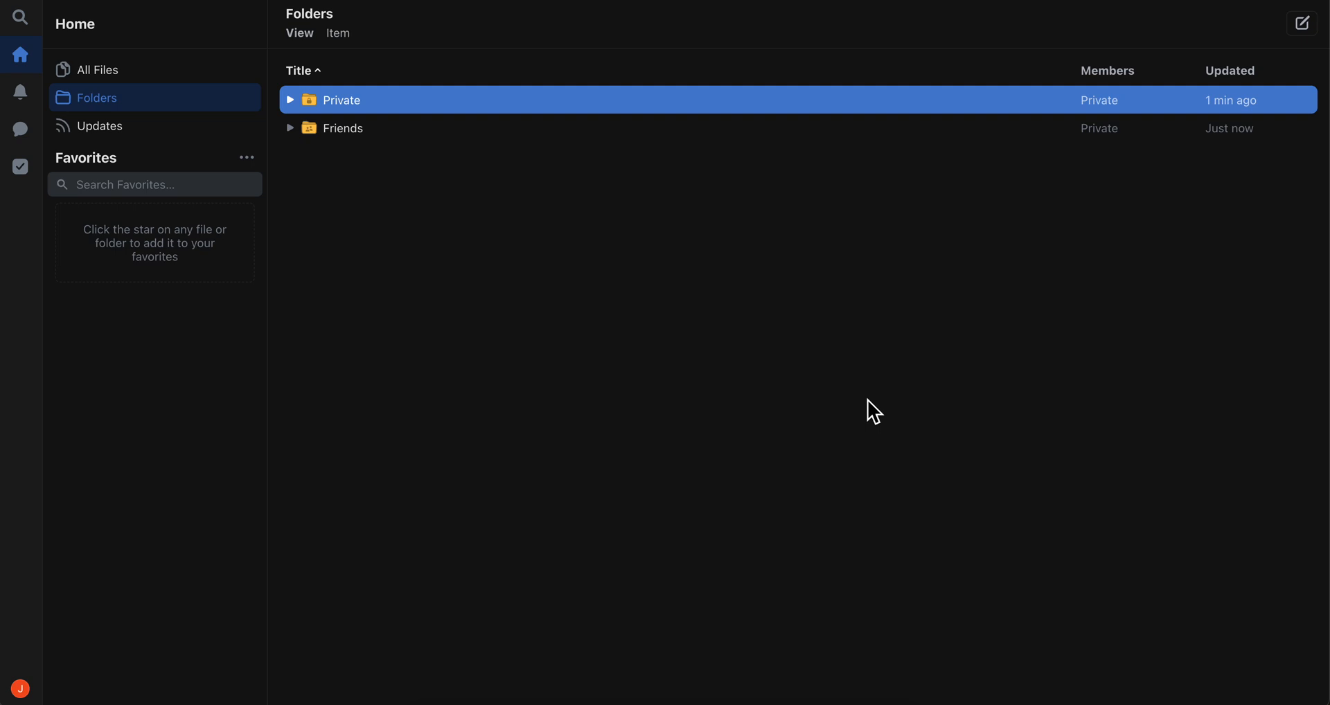
mouse_move(608, 259)
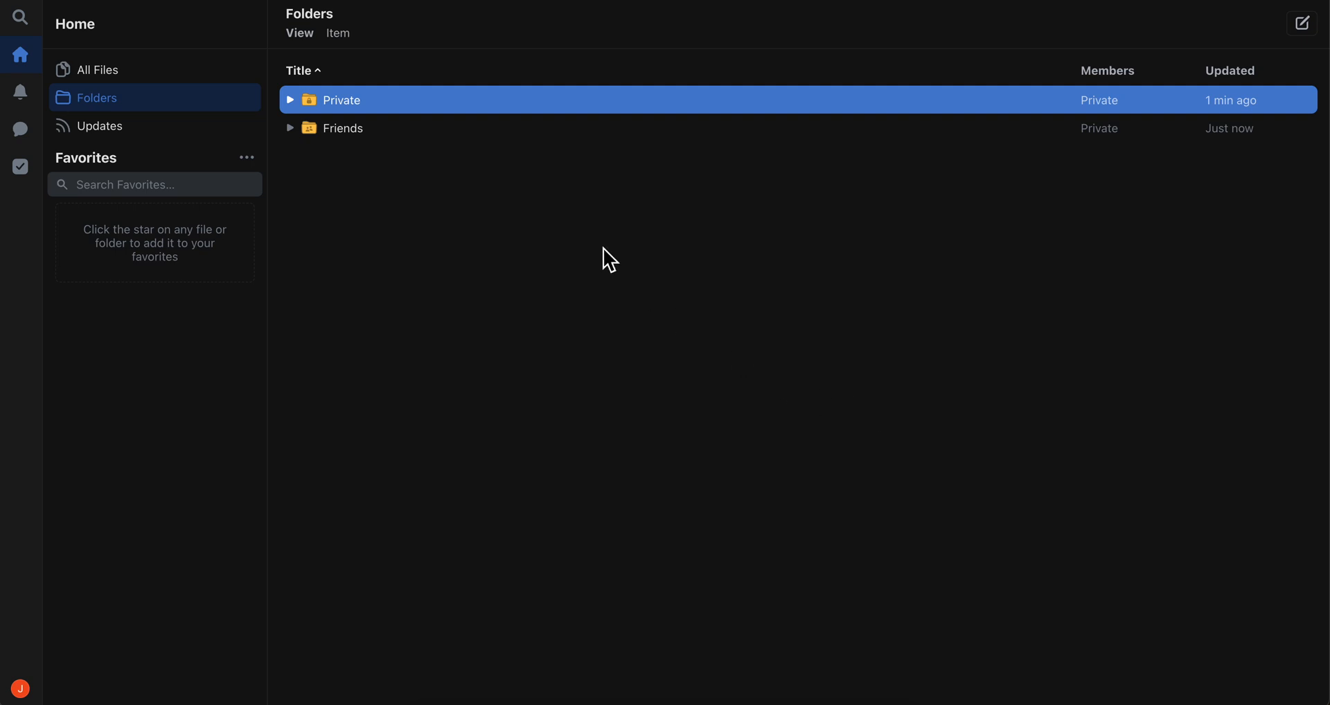
mouse_move(38, 185)
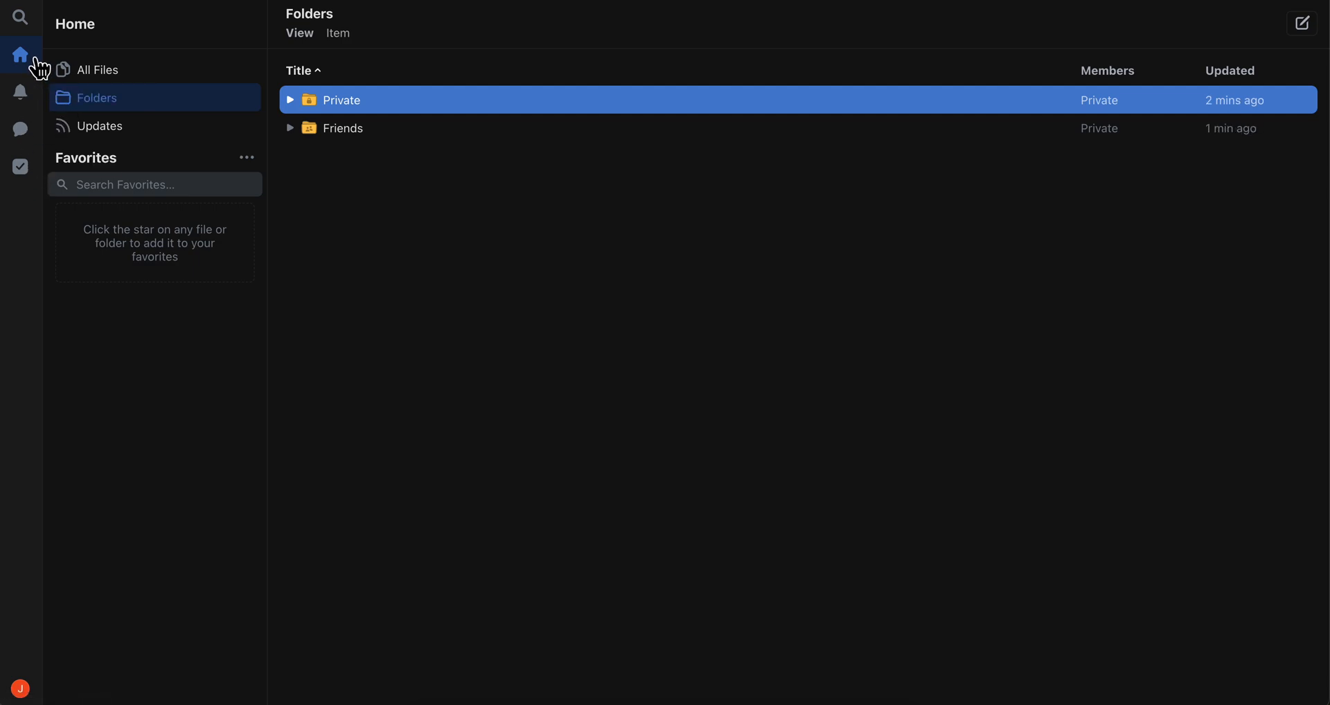
mouse_move(125, 97)
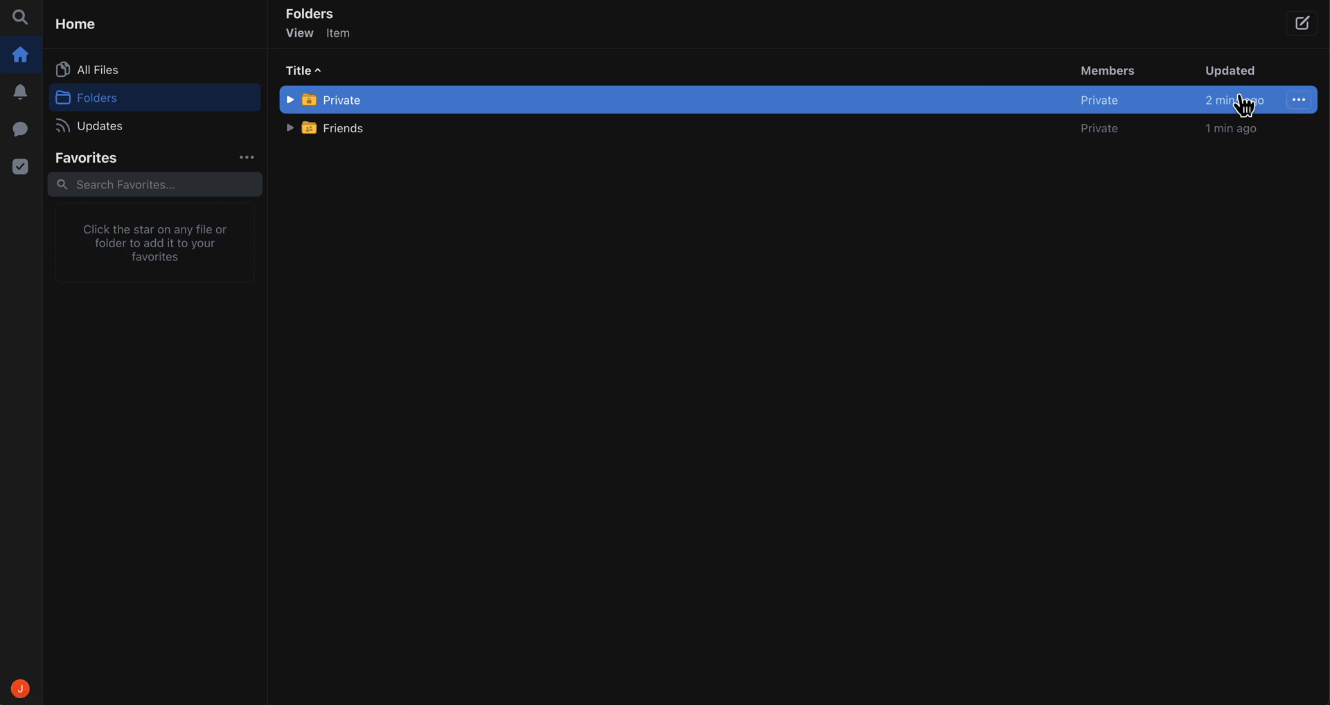
mouse_move(202, 94)
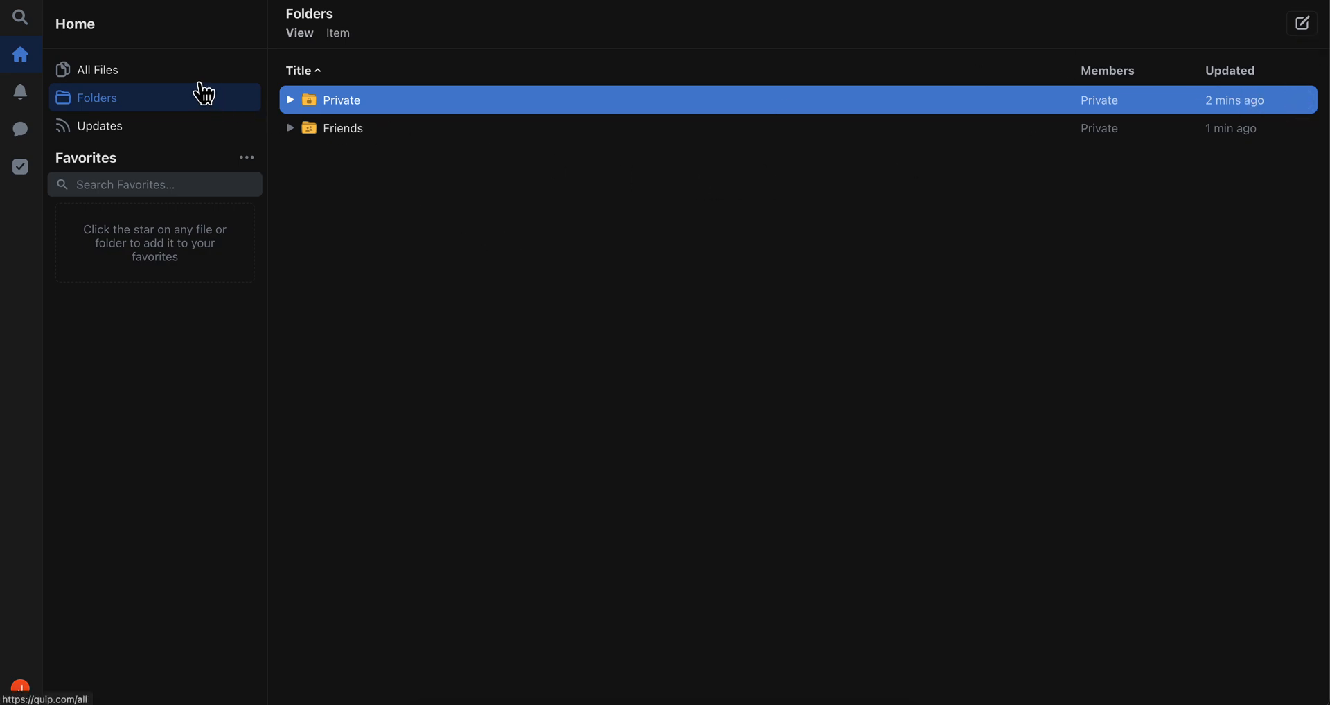
Step: Show the All Files list and open the new-item menu
left_click(98, 68)
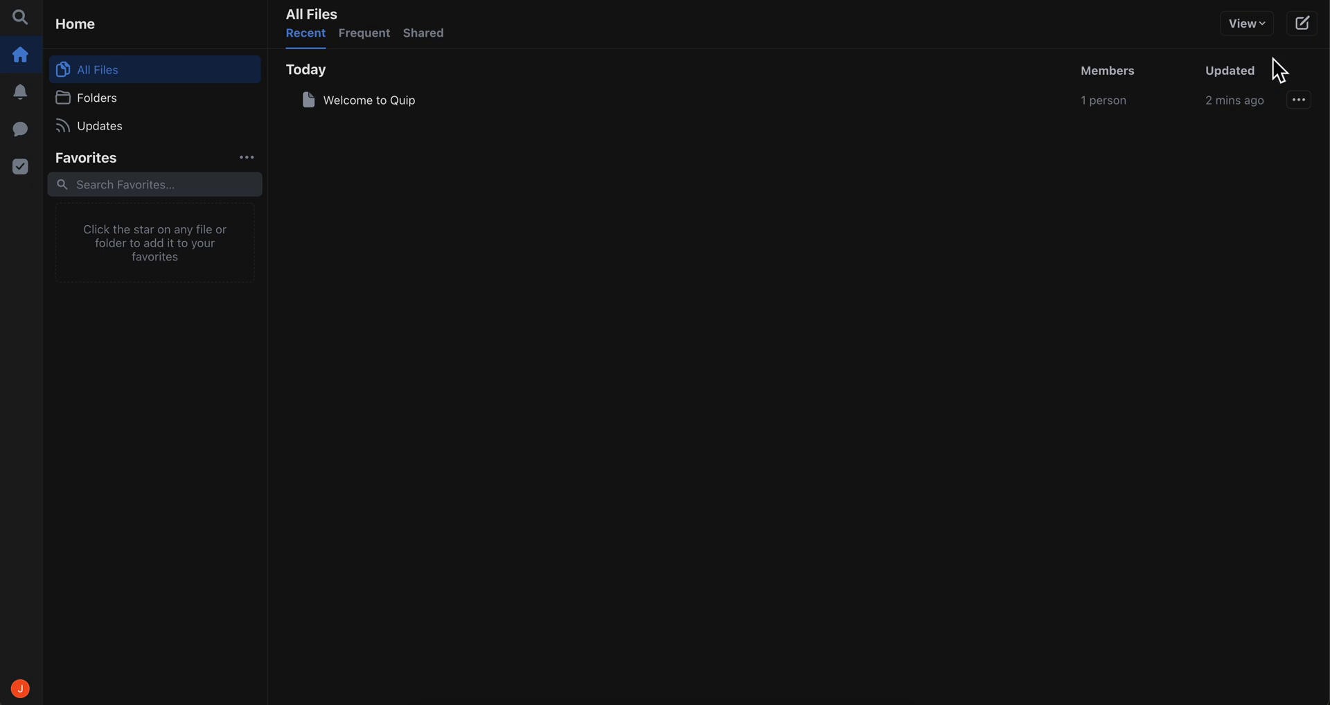
left_click(1304, 23)
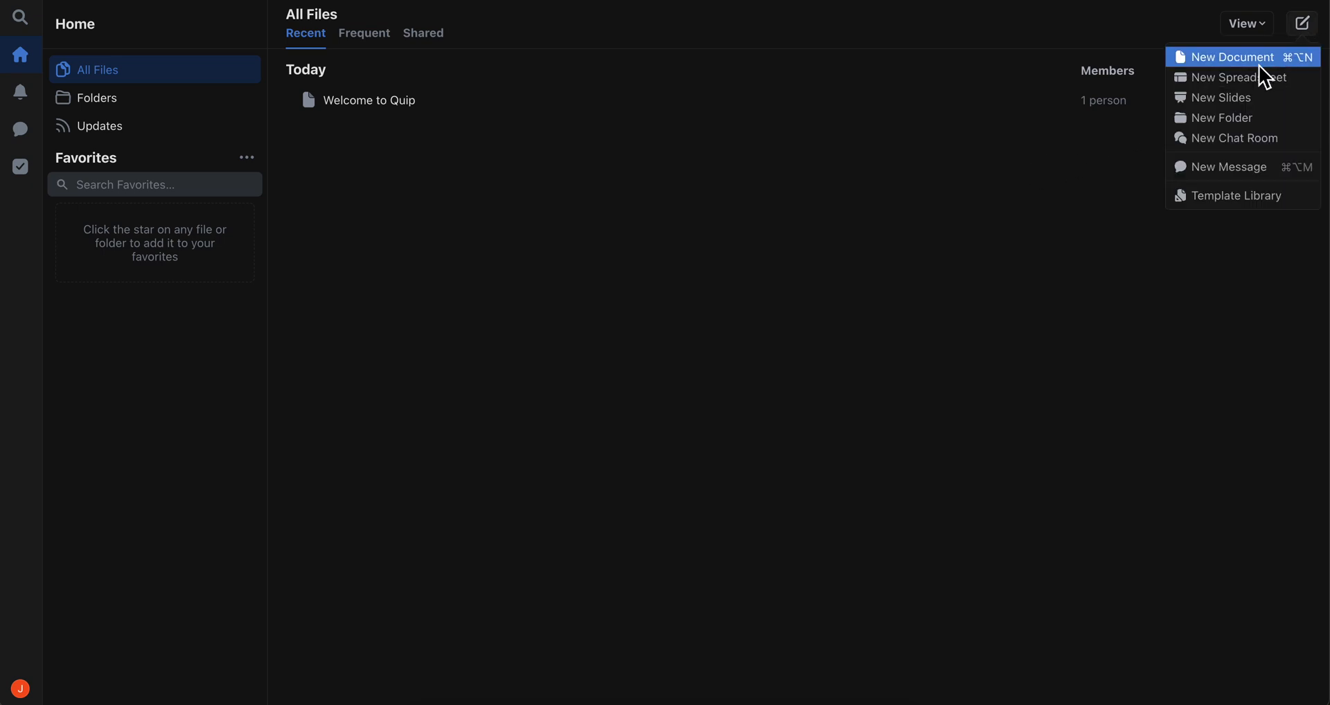
mouse_move(1240, 70)
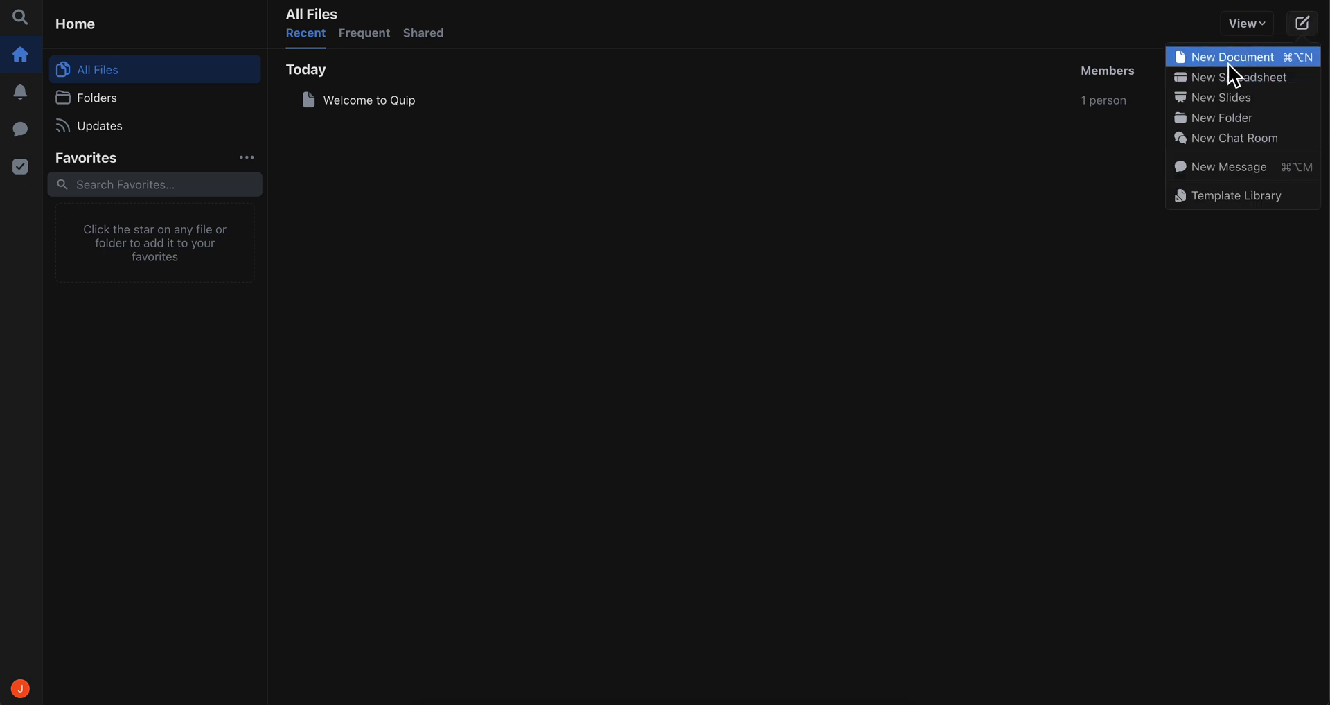
mouse_move(1243, 97)
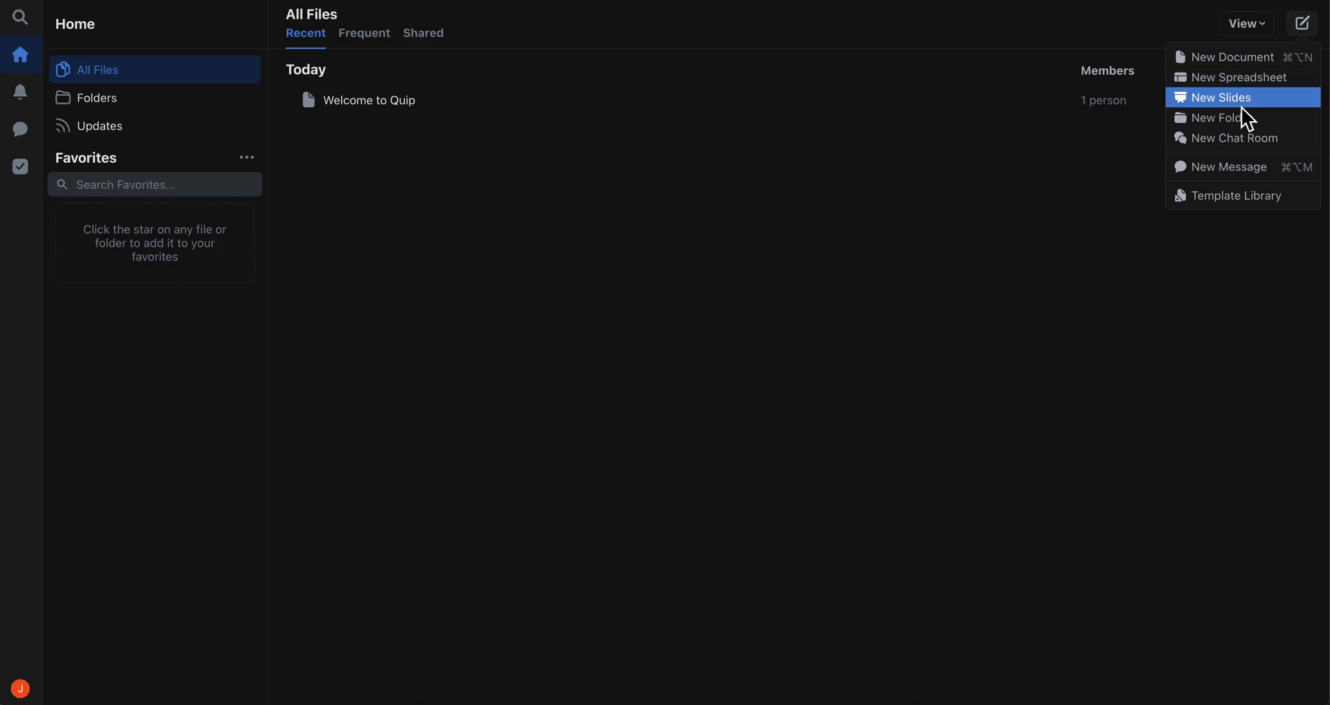
mouse_move(1246, 117)
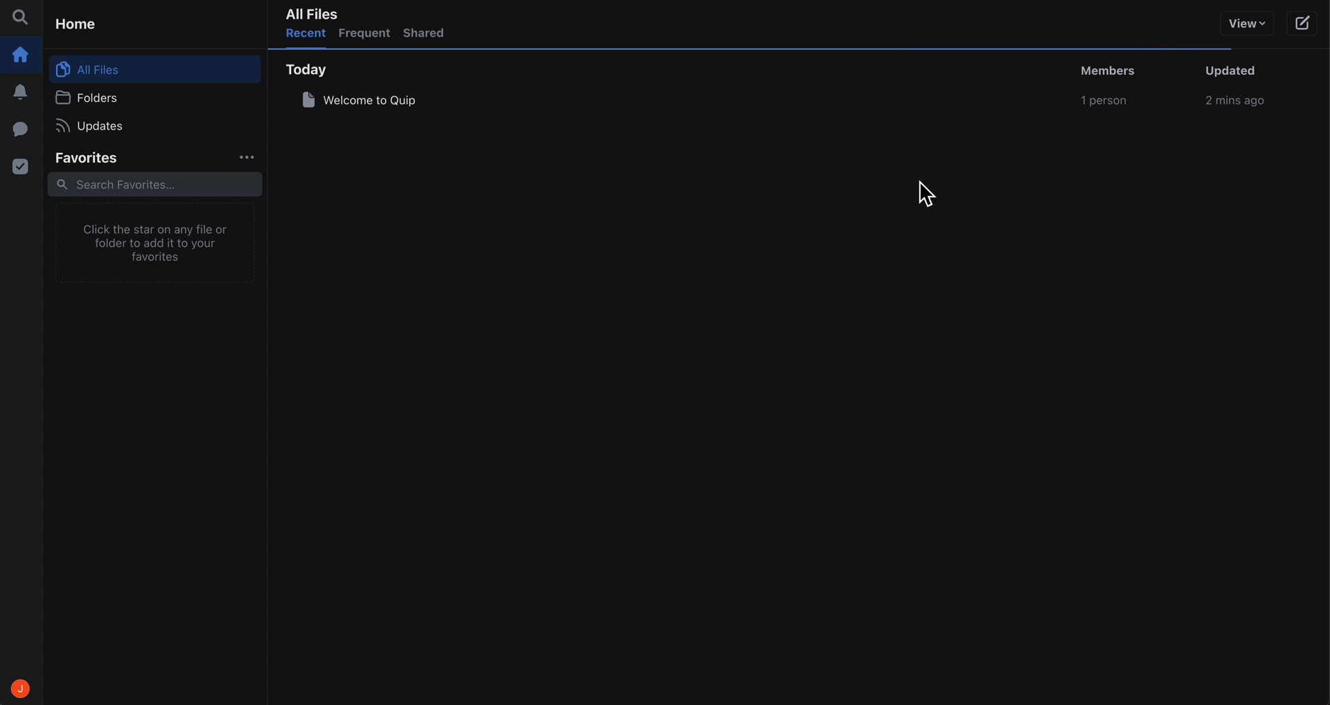
Step: Add a checklist to the new untitled document with items 'task 1' and 'task 2'
left_click(1304, 23)
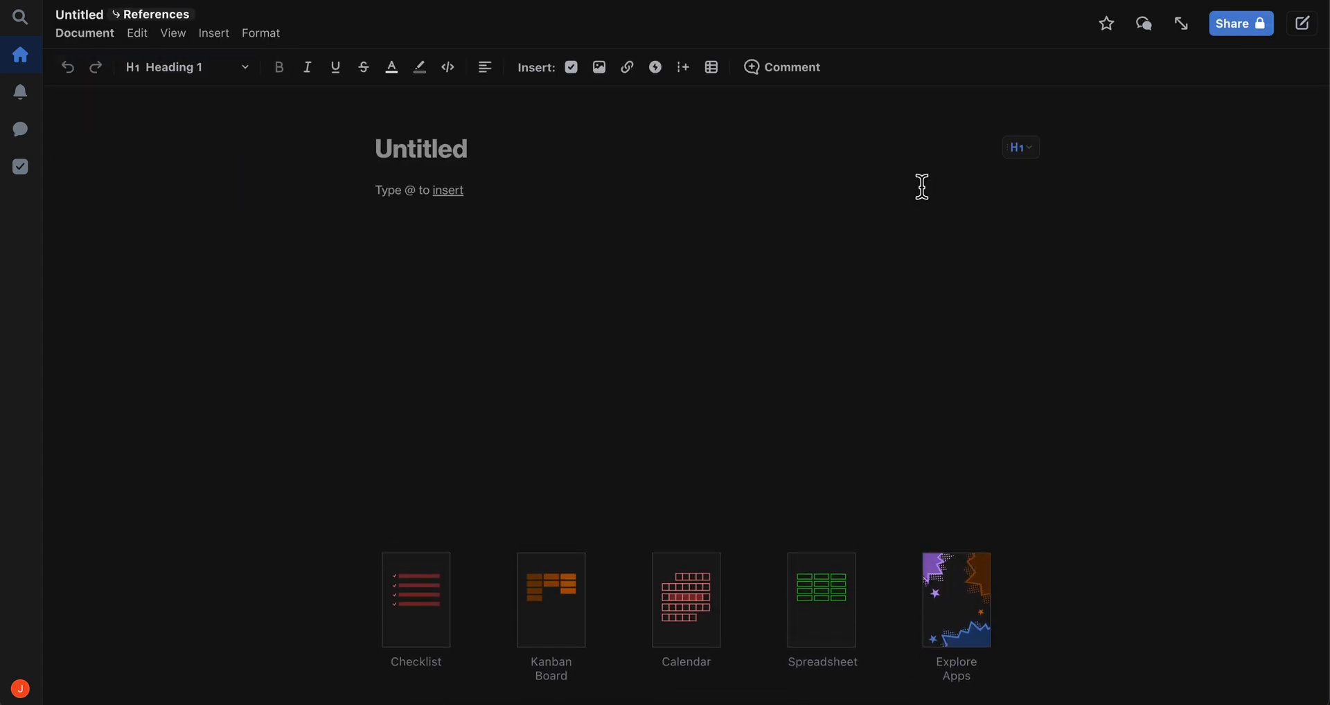
mouse_move(512, 557)
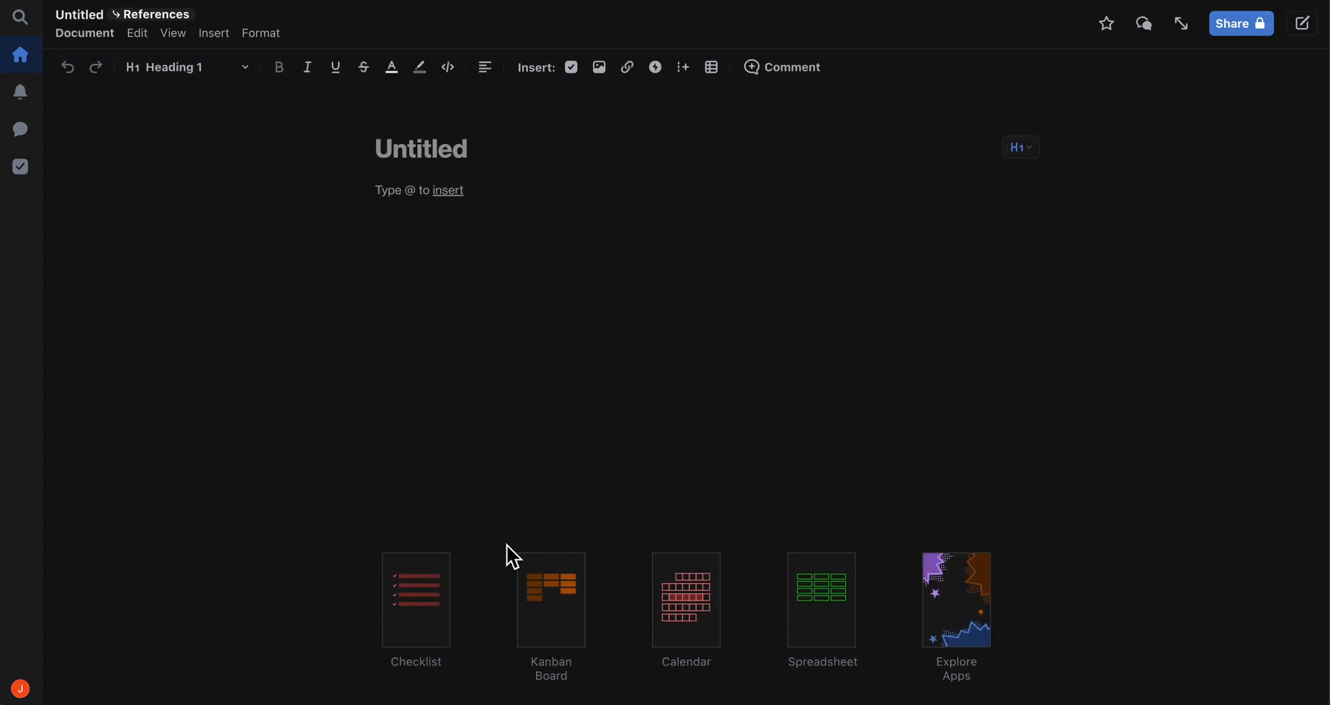
left_click(415, 600)
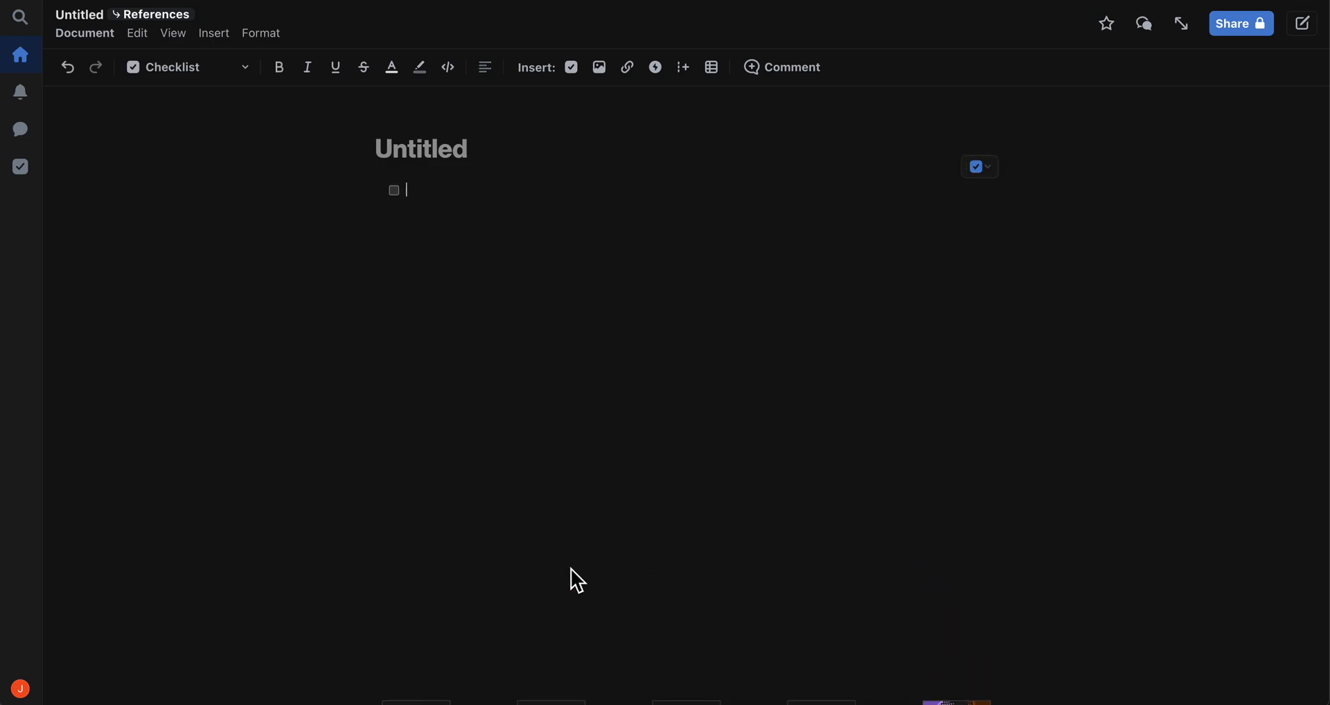
type("d")
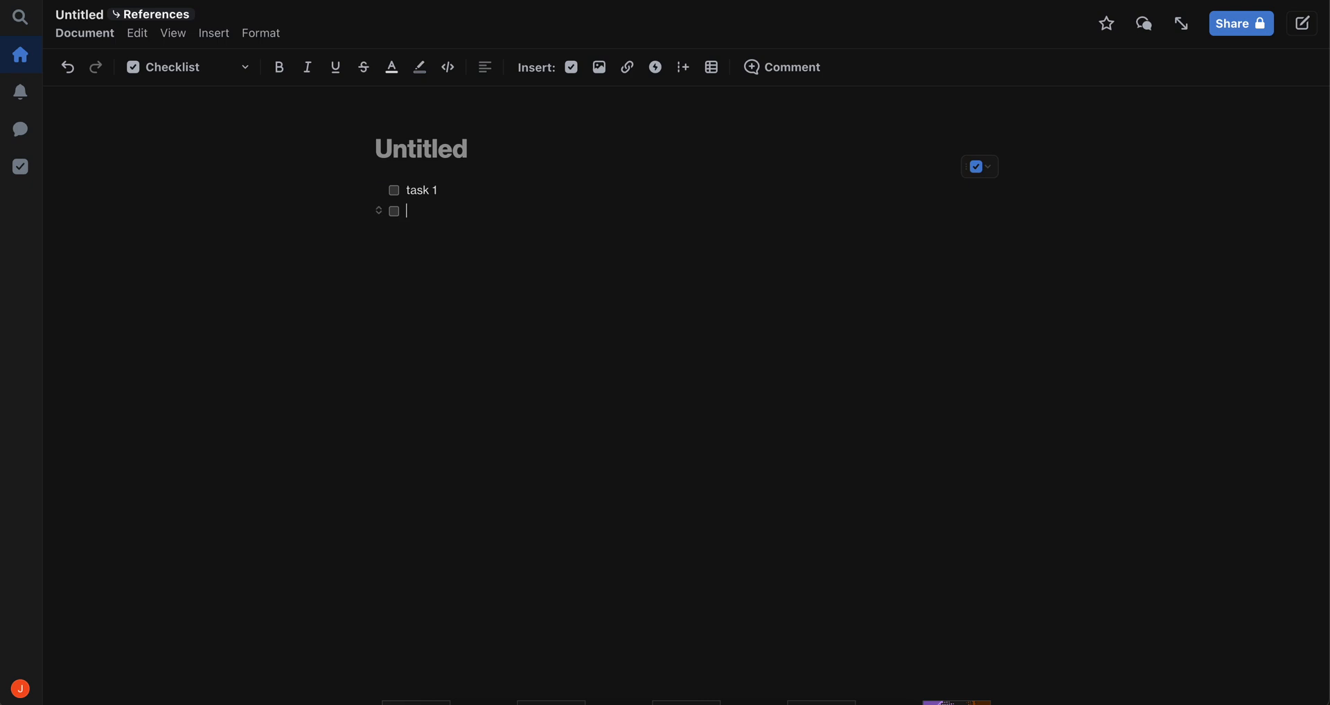
type("task 2")
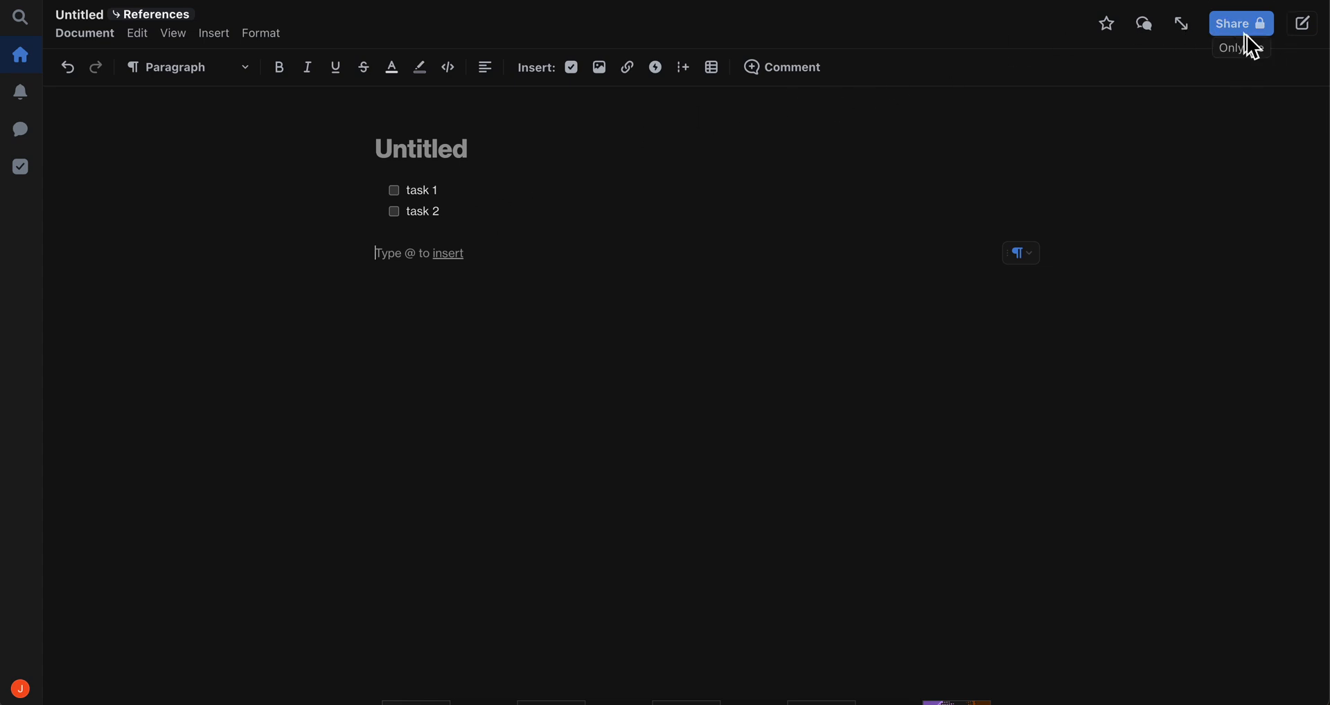
left_click(1239, 23)
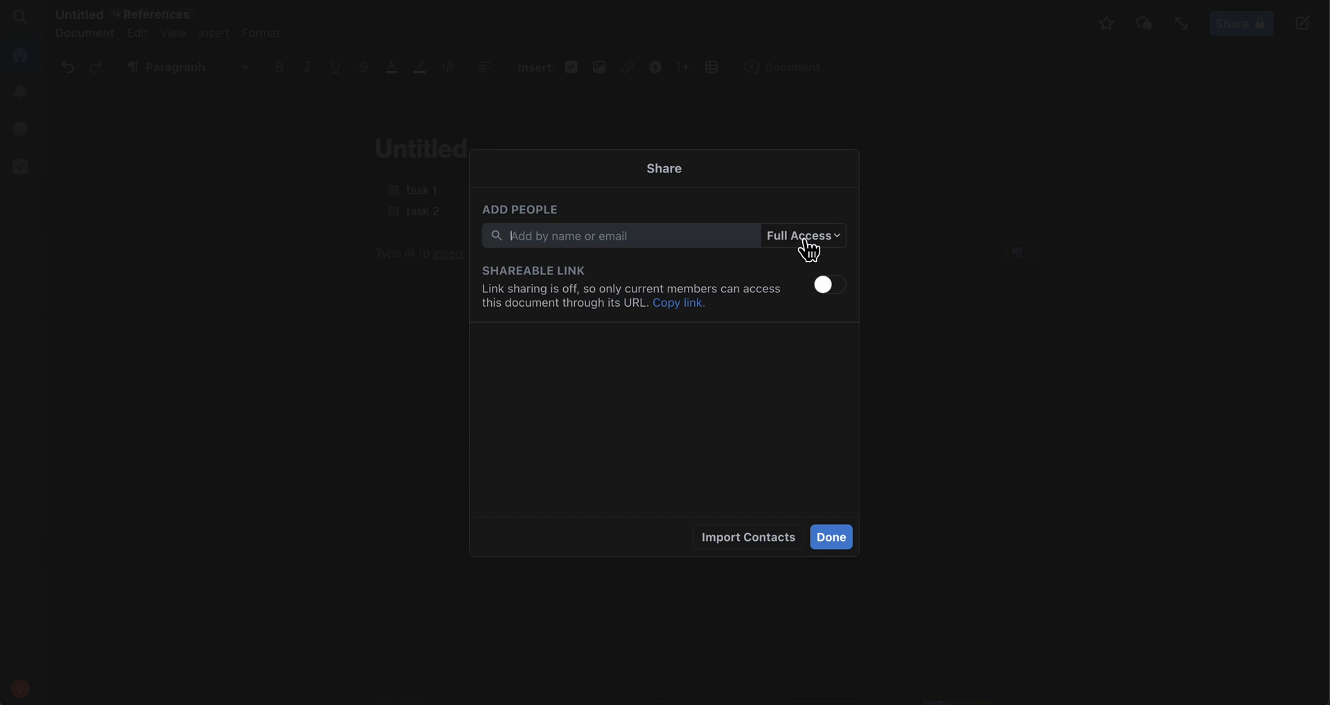
mouse_move(634, 260)
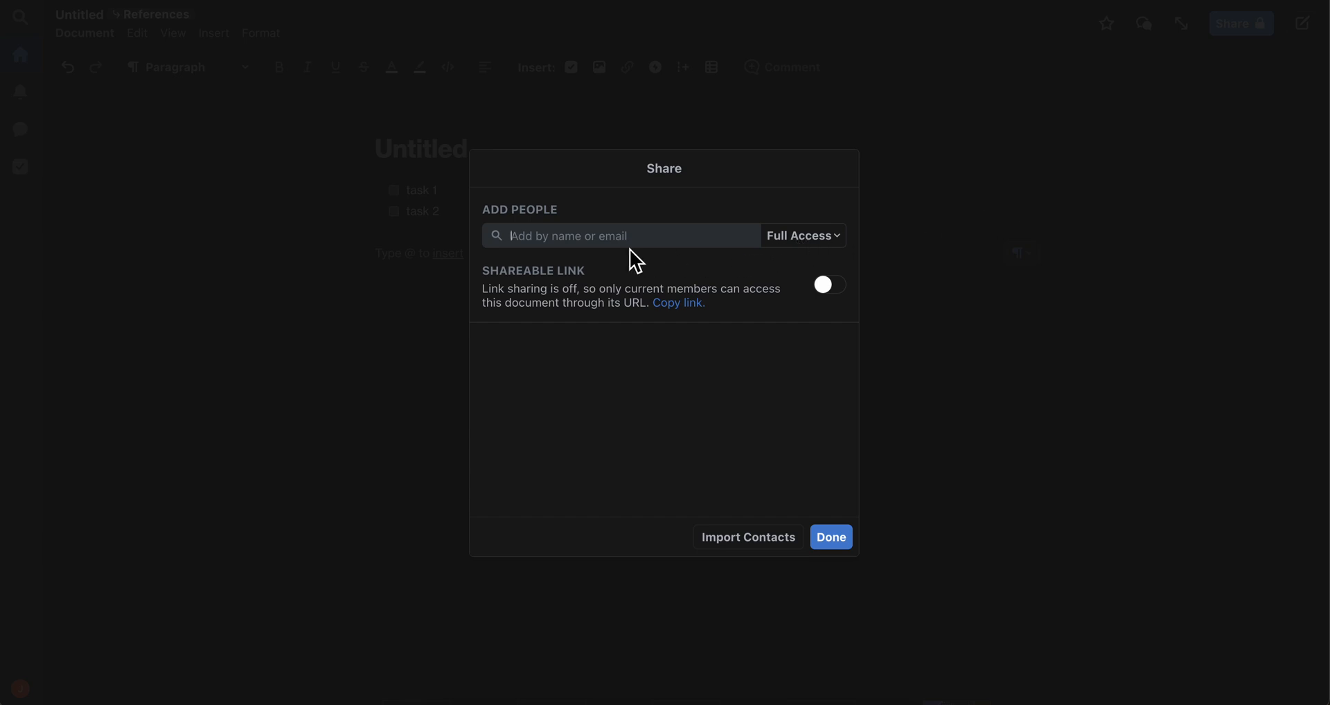
left_click(800, 235)
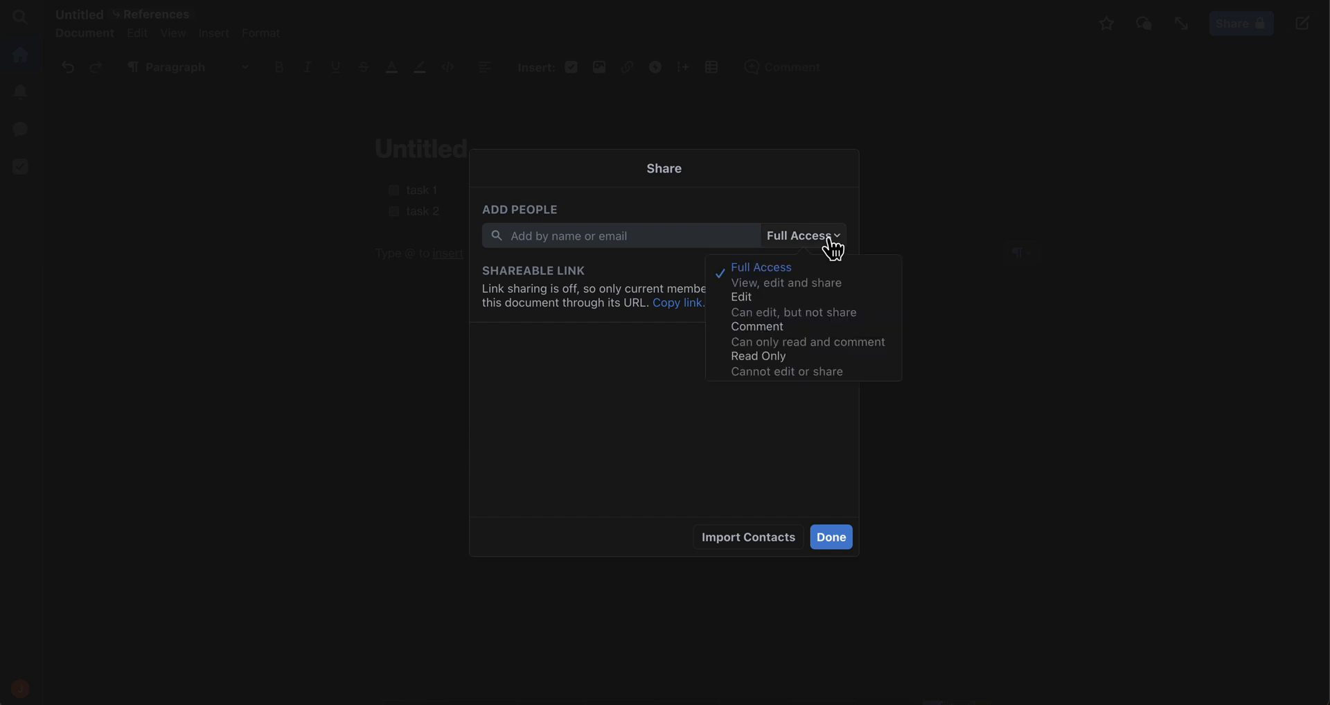
mouse_move(780, 274)
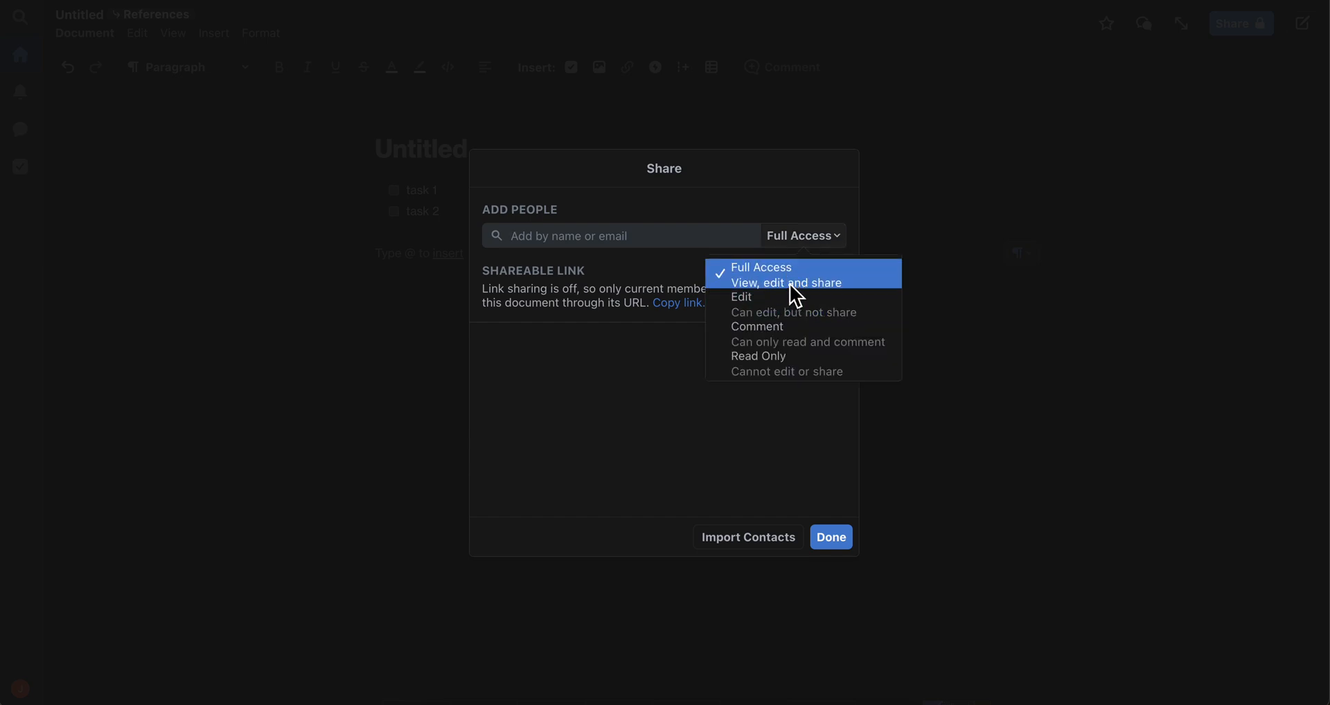
left_click(760, 268)
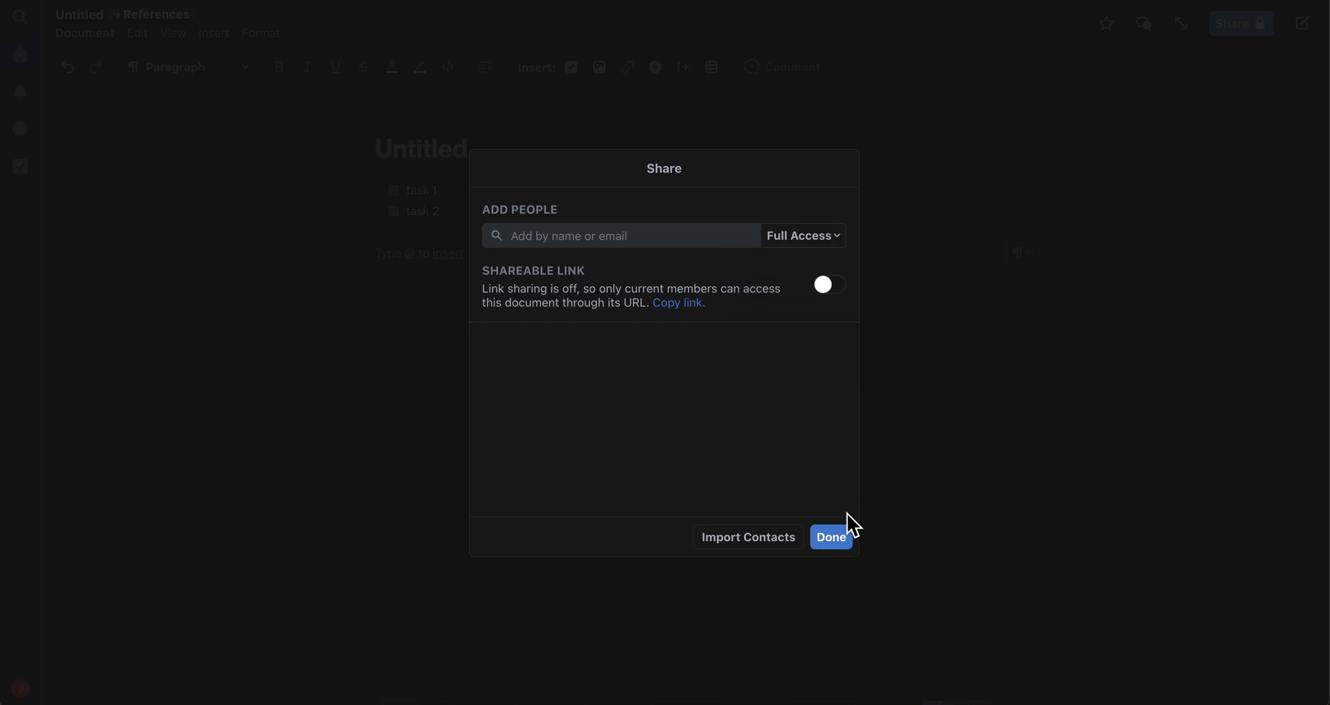
left_click(830, 536)
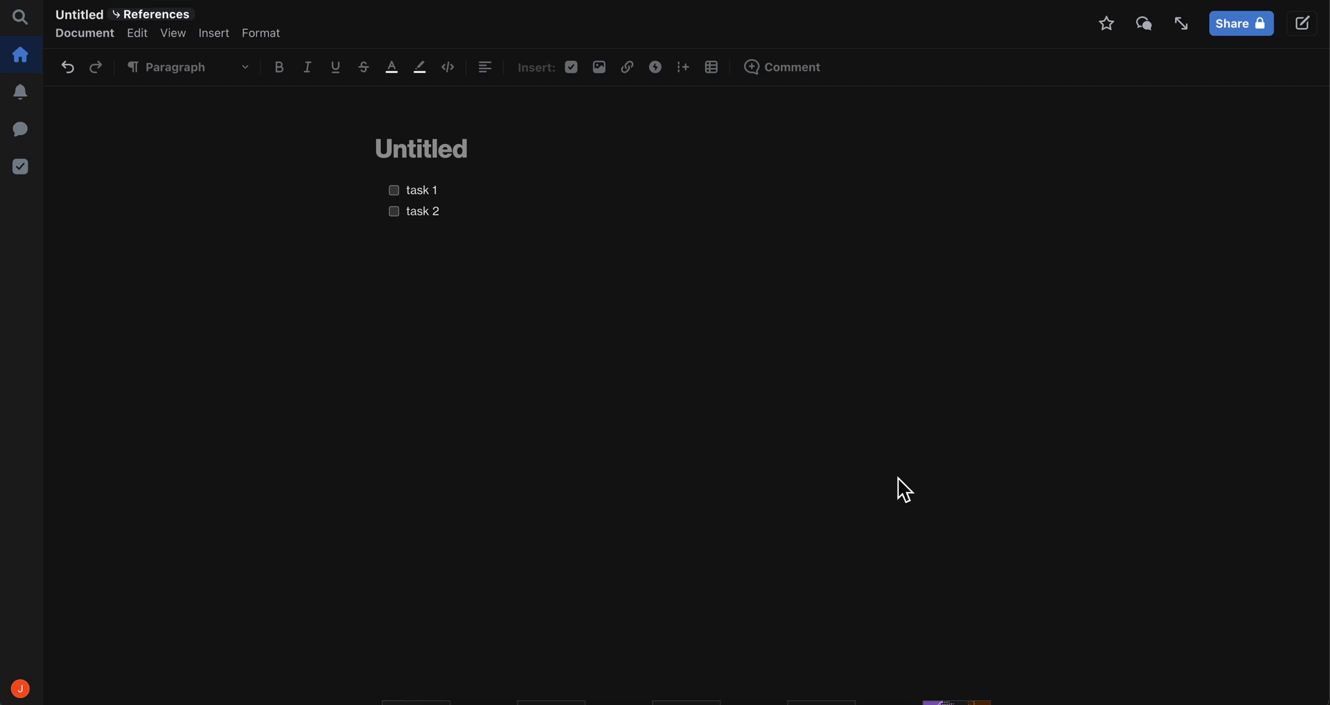
mouse_move(98, 221)
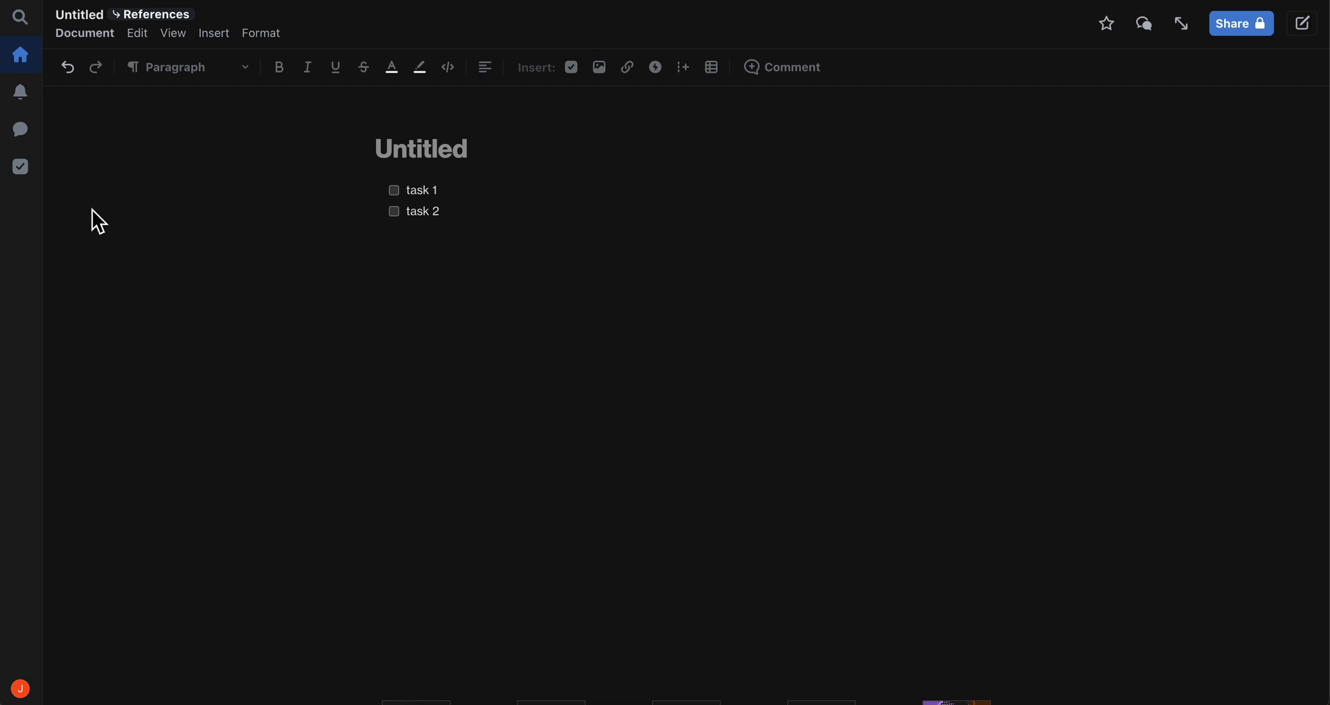